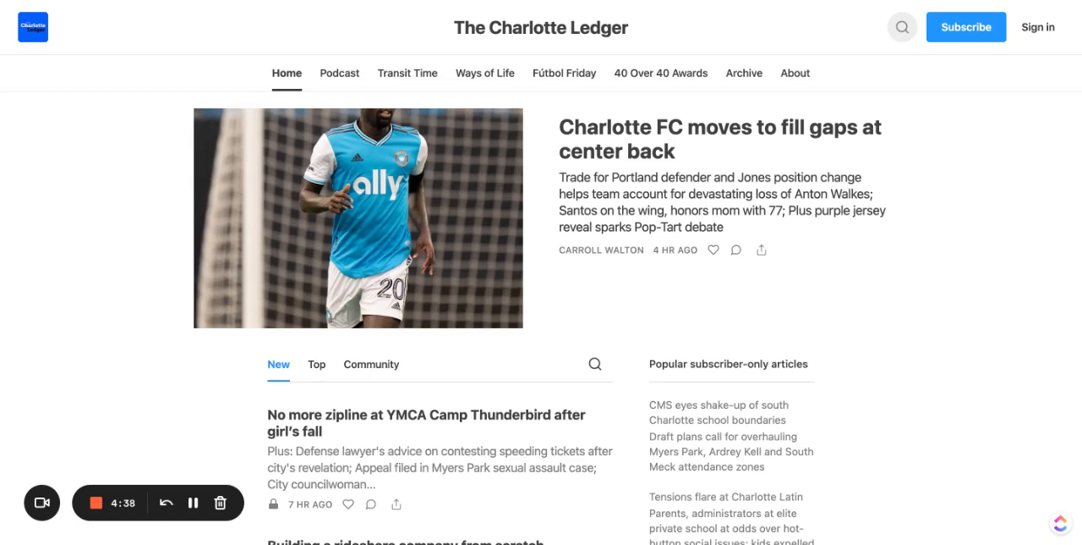
Step: Go from The Charlotte Ledger homepage to its Substack sign-in page
left_click(1039, 28)
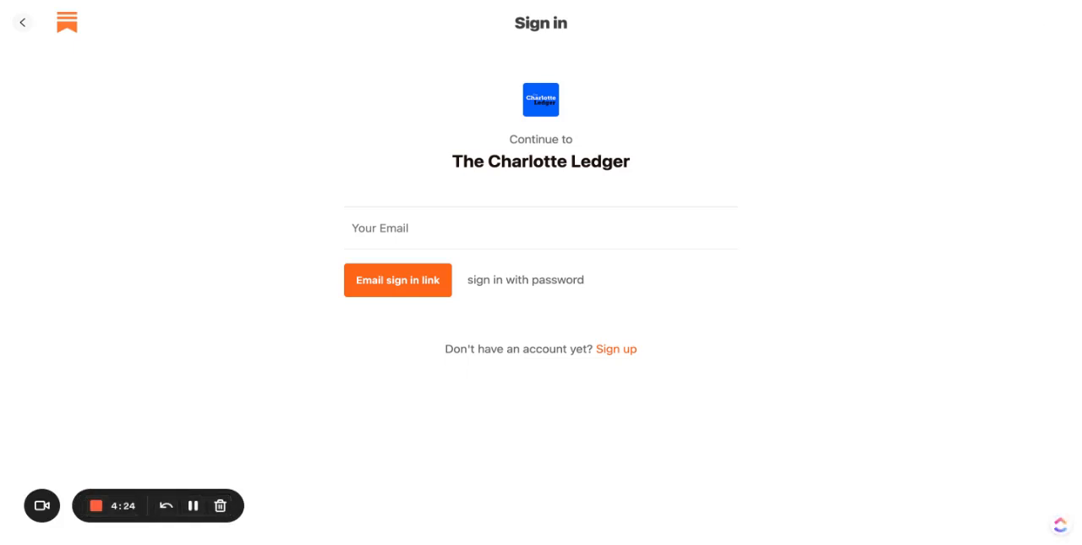